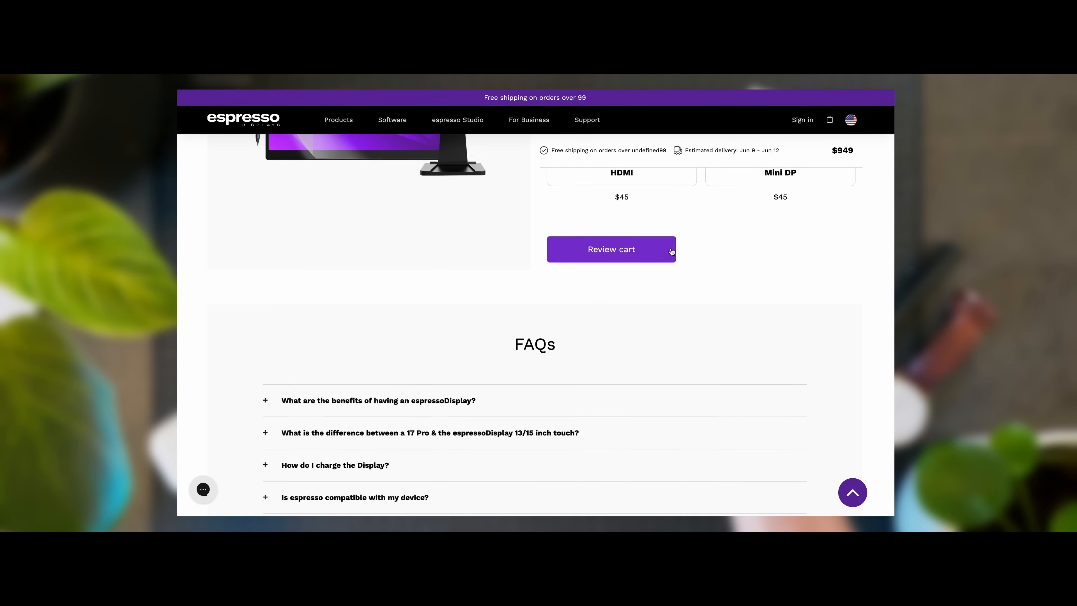
Add the Charge extra to the Studio Bundle order and proceed through cart review to checkout.
left_click(620, 244)
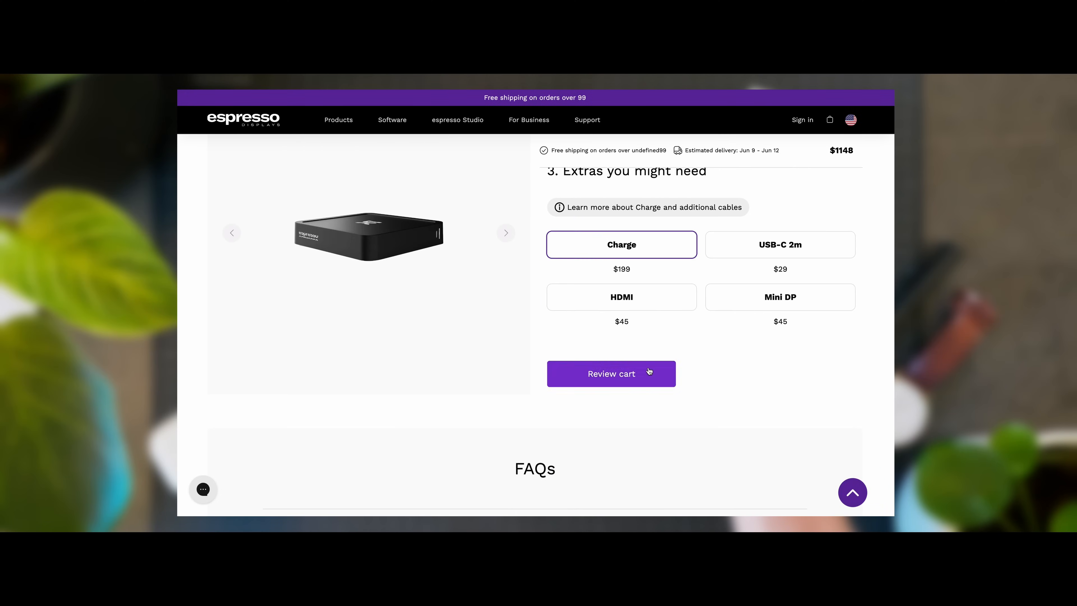
left_click(610, 373)
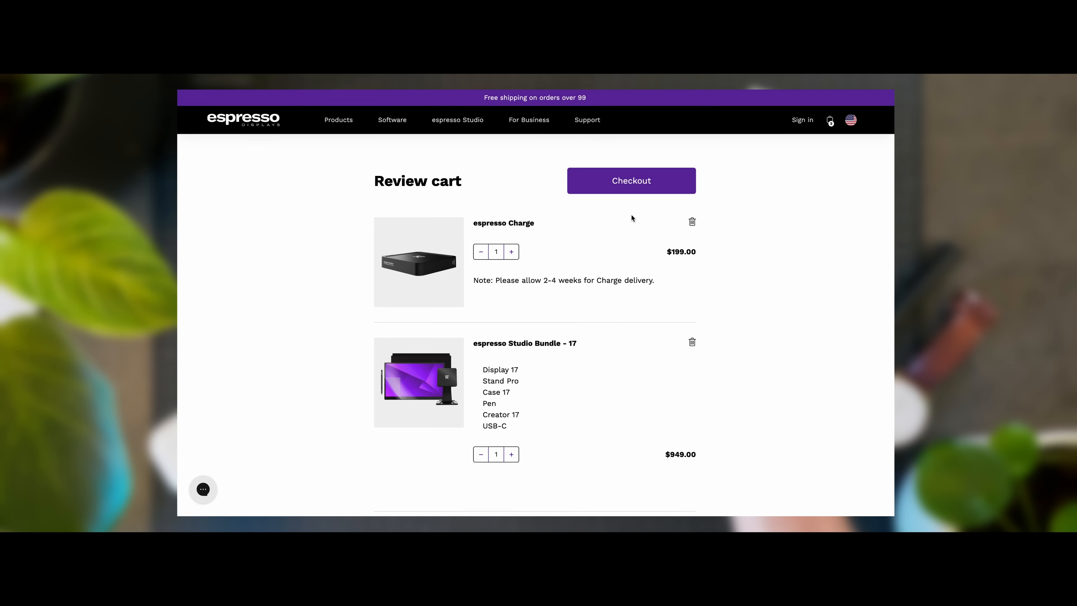
left_click(630, 180)
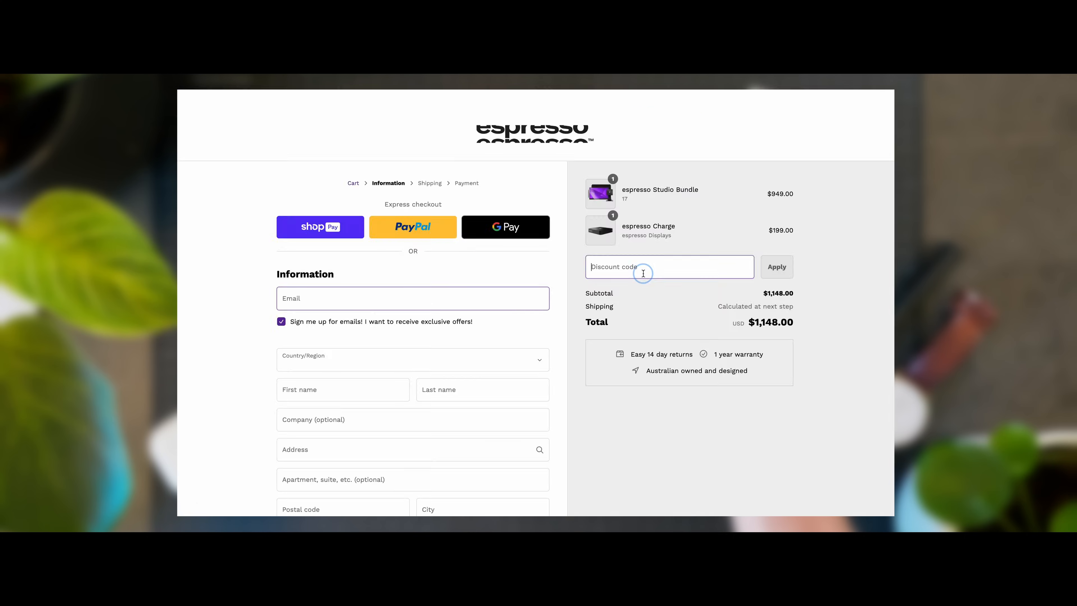
Apply the discount code MARTIN1 to the $1,148 order.
type("MARTIN1")
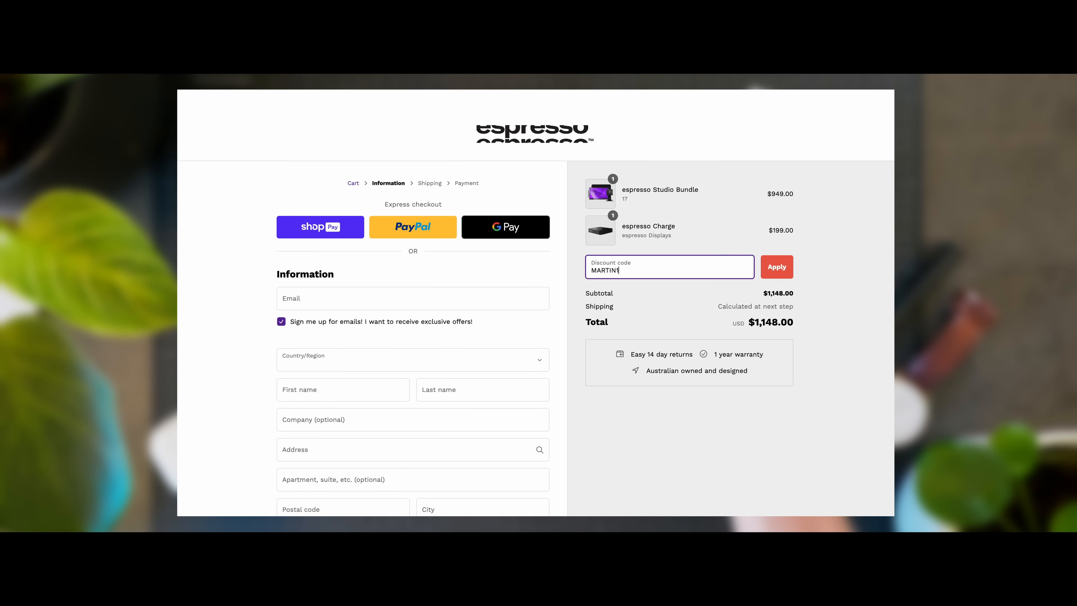
left_click(776, 267)
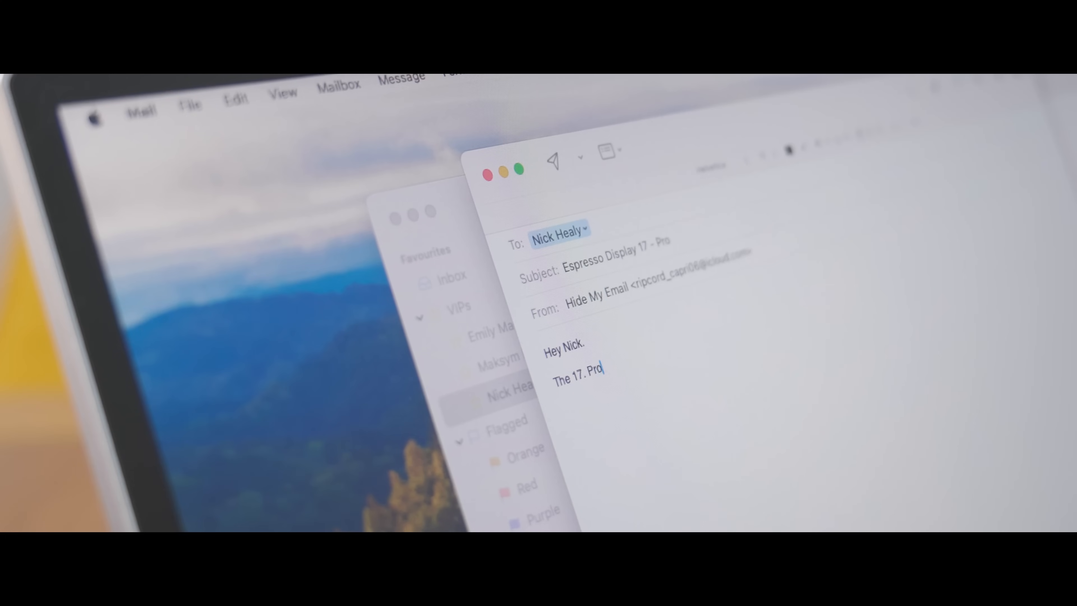
Write the mail and render-troubleshooting notes ('just arrived', 'area to find err') before the Miro board appears.
type("just arrived")
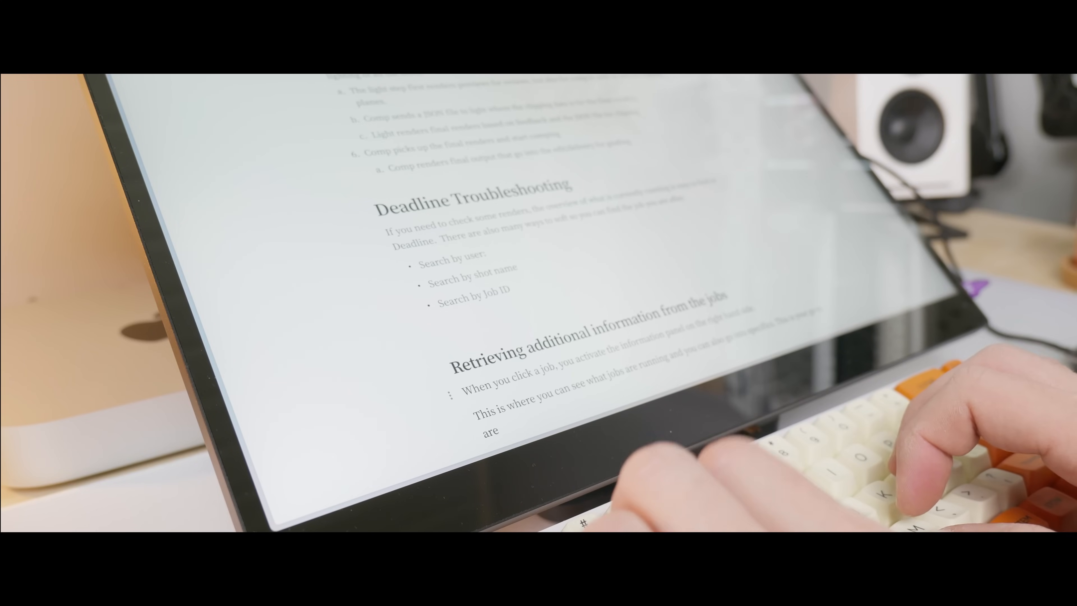
type("area to find err")
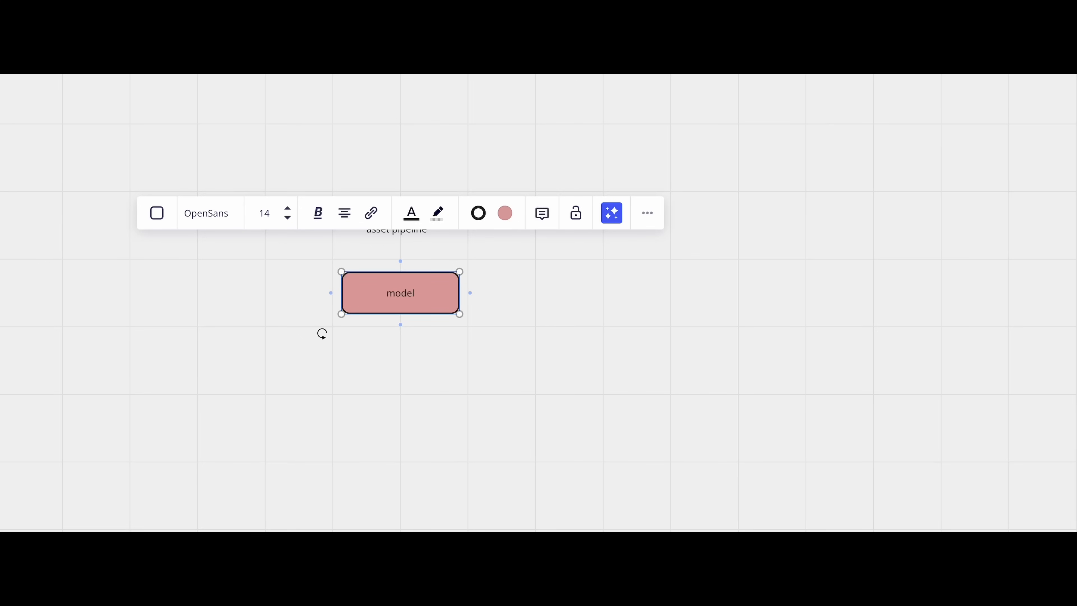
Rearrange nodes with groom above model and add a borderless note 'model in' listing what model includes.
left_click(581, 390)
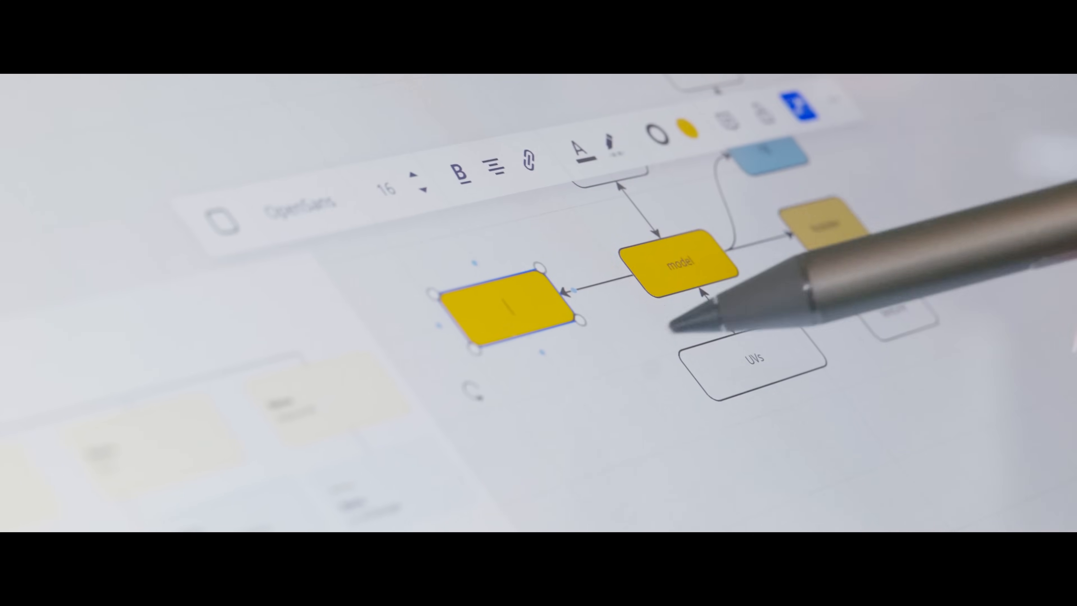
left_click(685, 129)
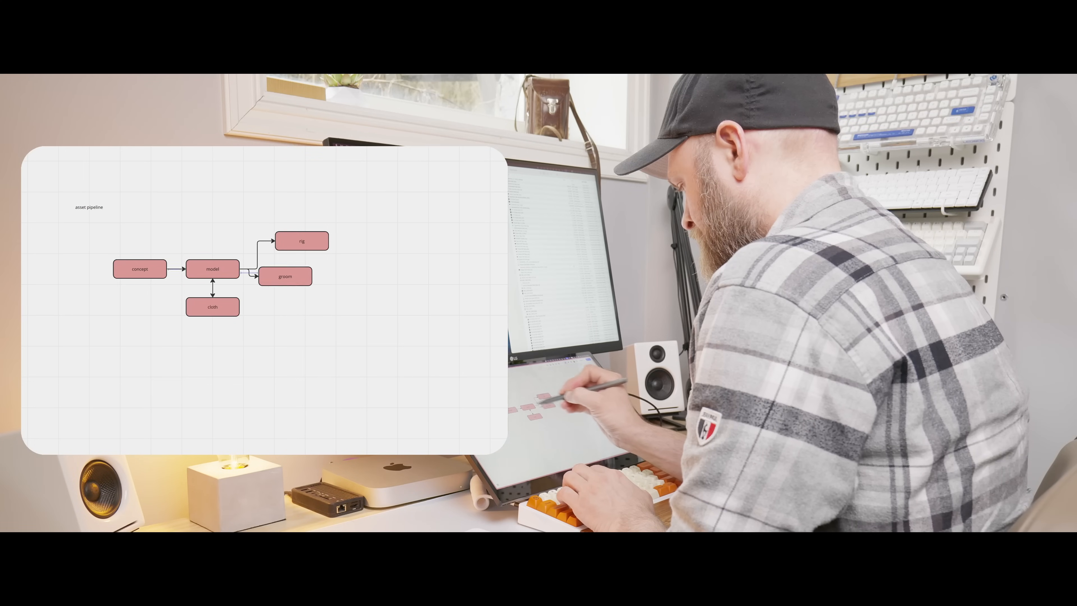
left_click_drag(285, 275, 213, 225)
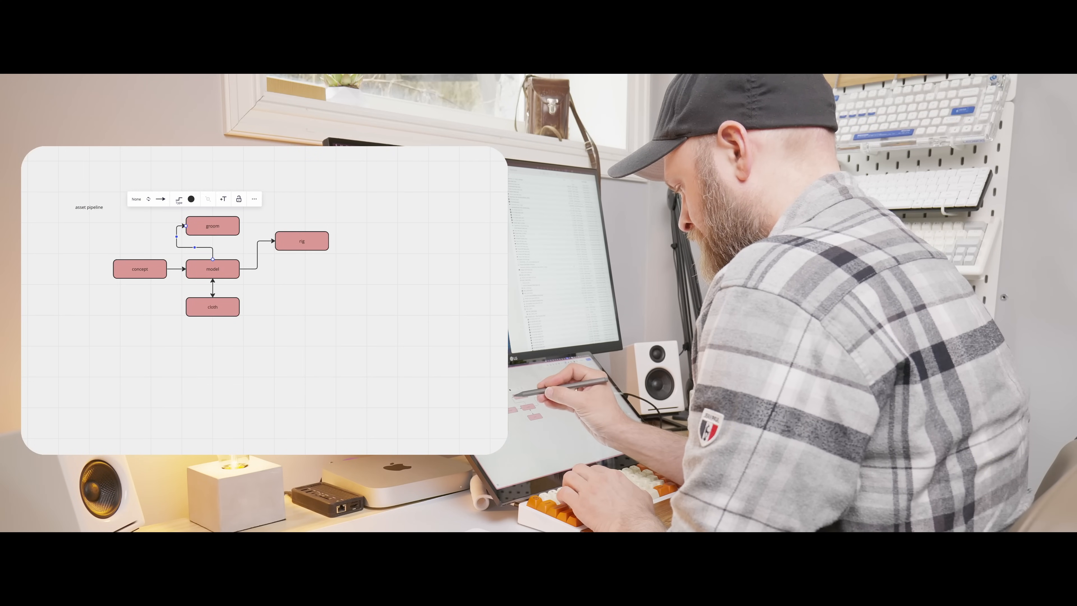
type("model in")
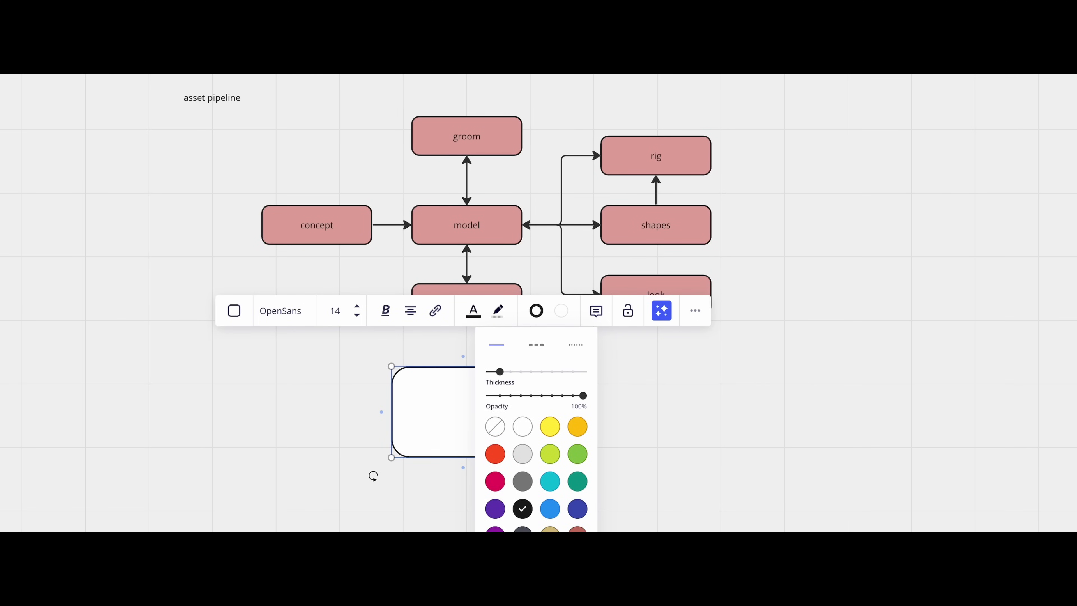
left_click(535, 310)
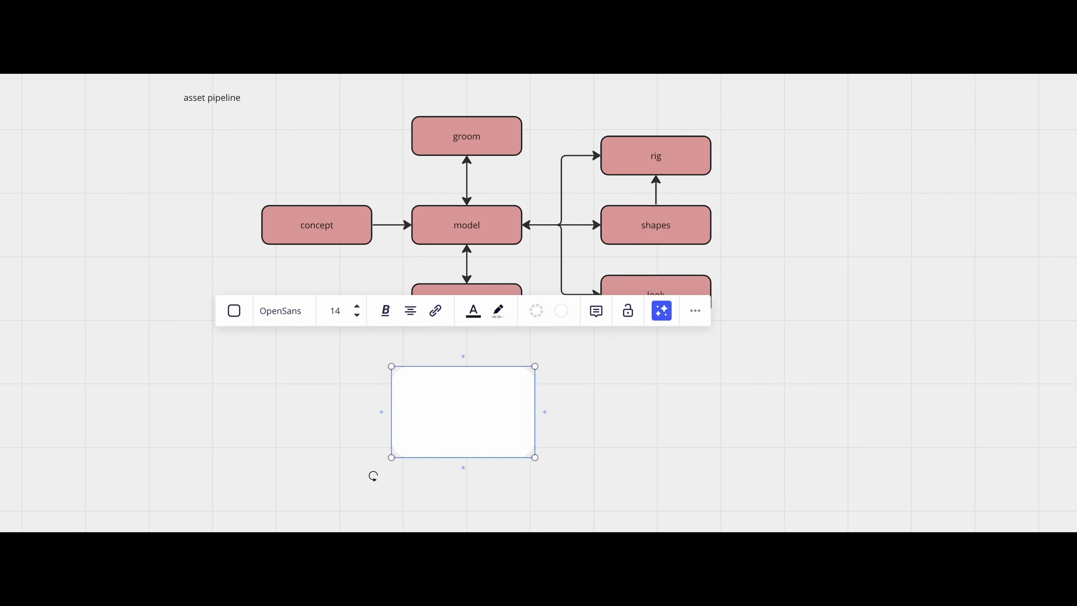
Draw a connector out of the rig node and create the 'publish rig' node at its end.
right_click(462, 412)
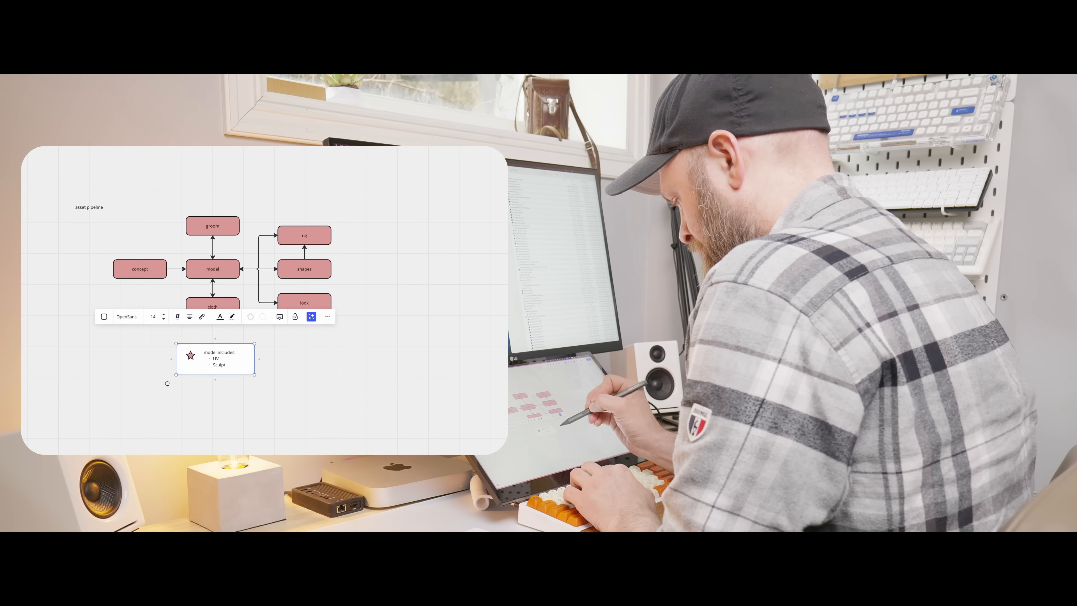
left_click(250, 316)
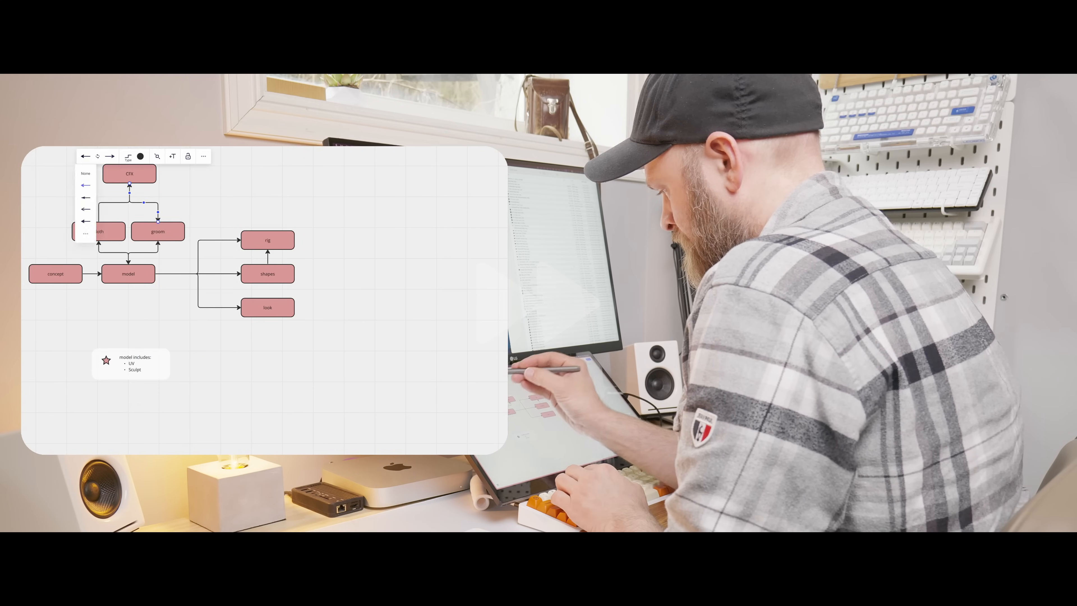
left_click_drag(294, 239, 347, 239)
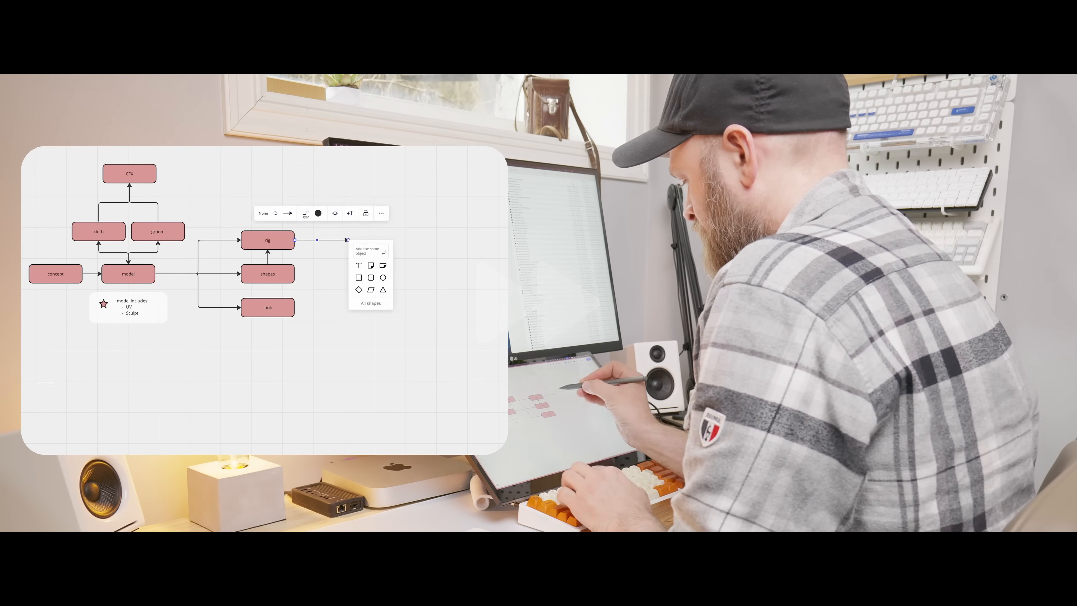
left_click(375, 239)
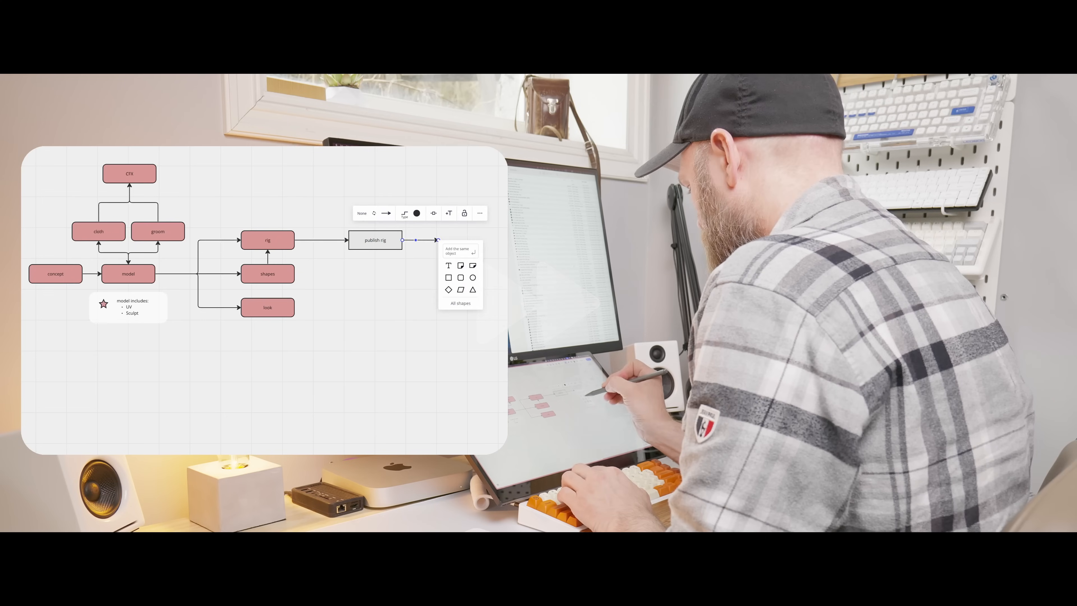